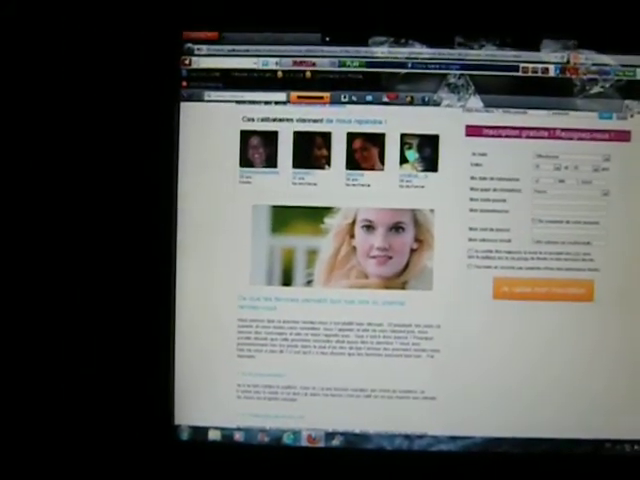
pyautogui.scroll(-3)
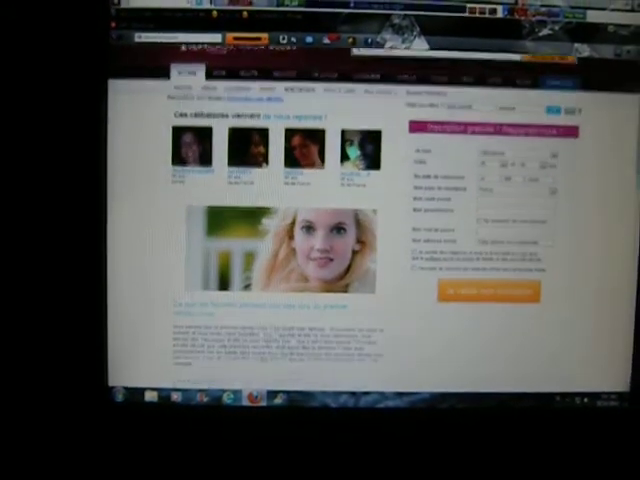
pyautogui.scroll(-3)
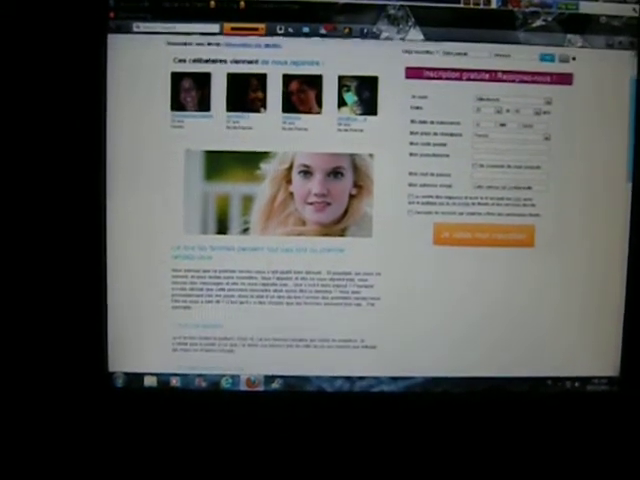
pyautogui.scroll(-3)
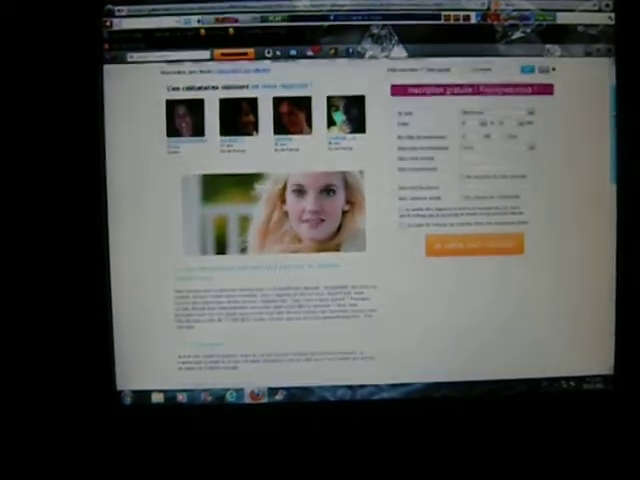
pyautogui.scroll(-3)
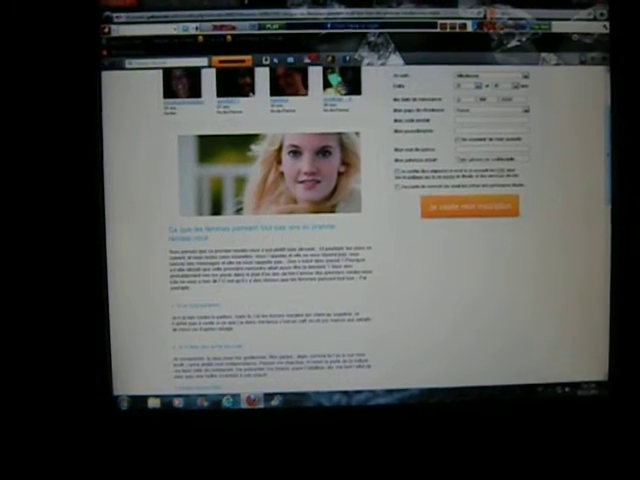